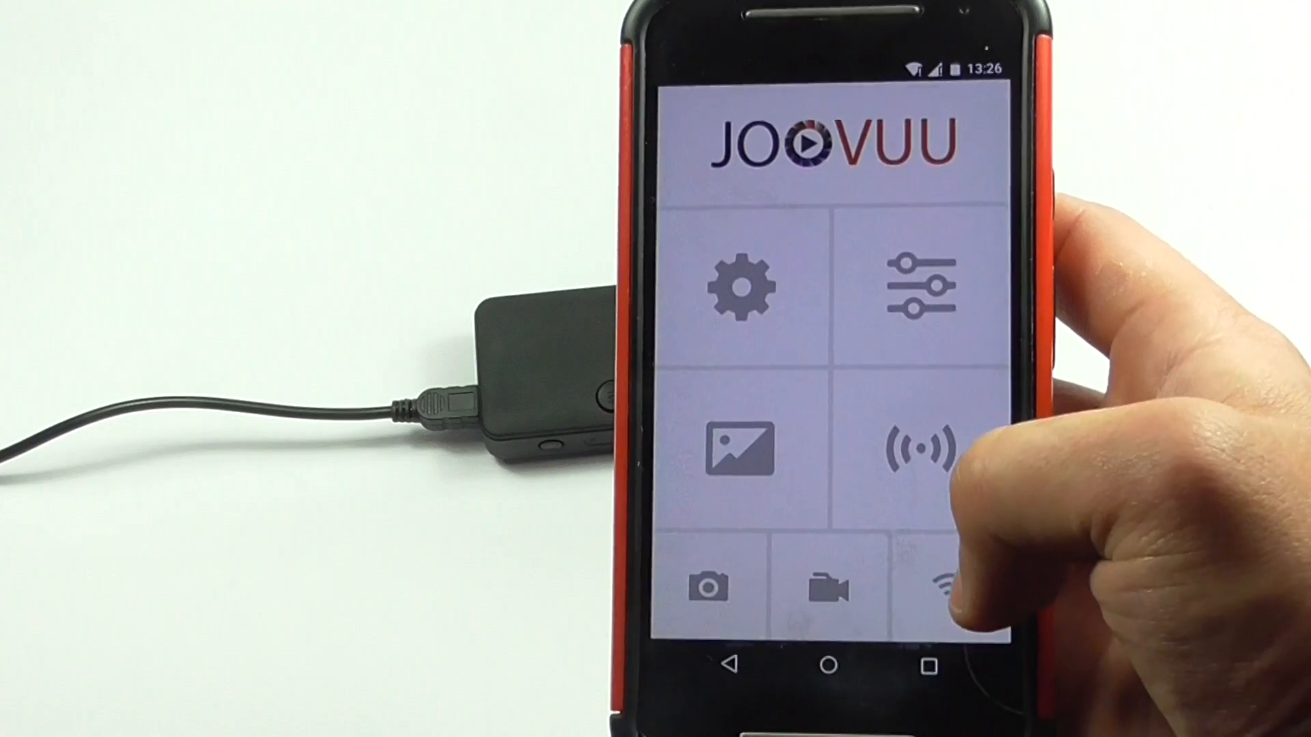
# Open the camera's STREAM screen from the JOOVUU home screen's broadcast tile
pyautogui.click(920, 446)
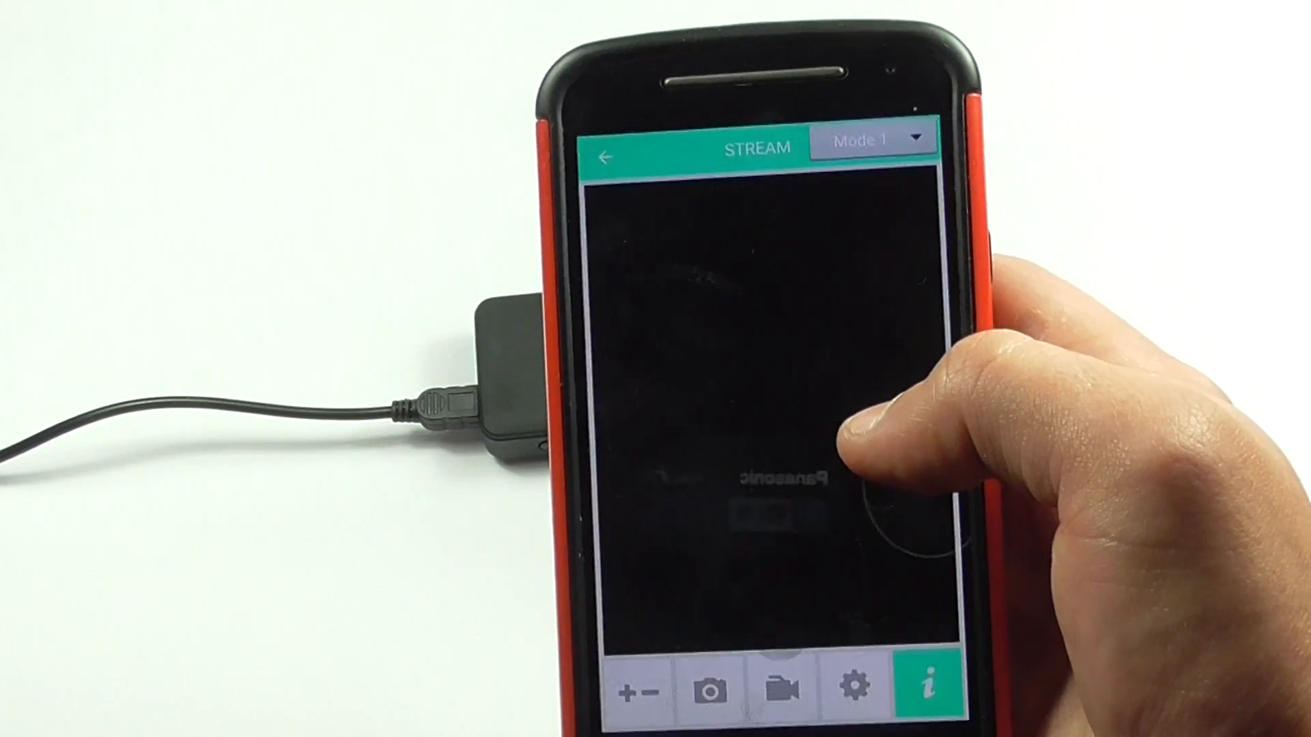
# Show the INFORMATION panel listing the 1920x1080 60P video resolution
pyautogui.click(925, 690)
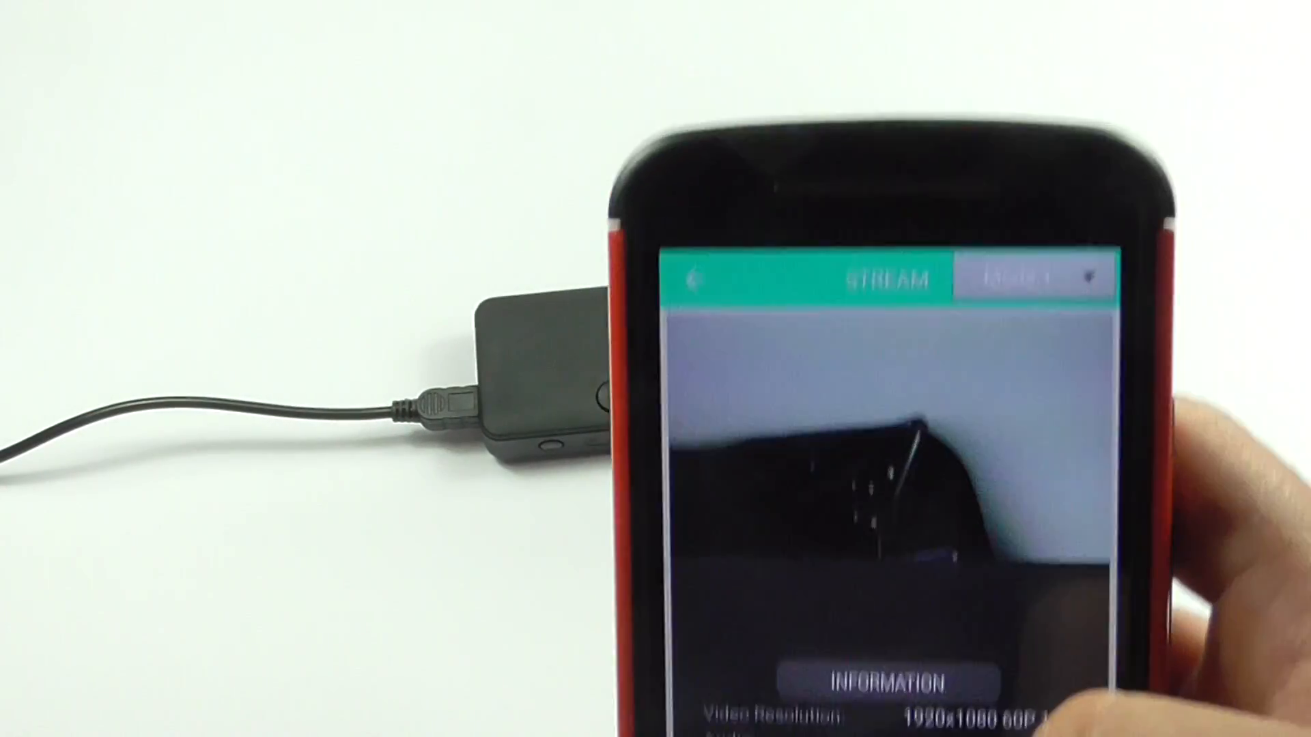